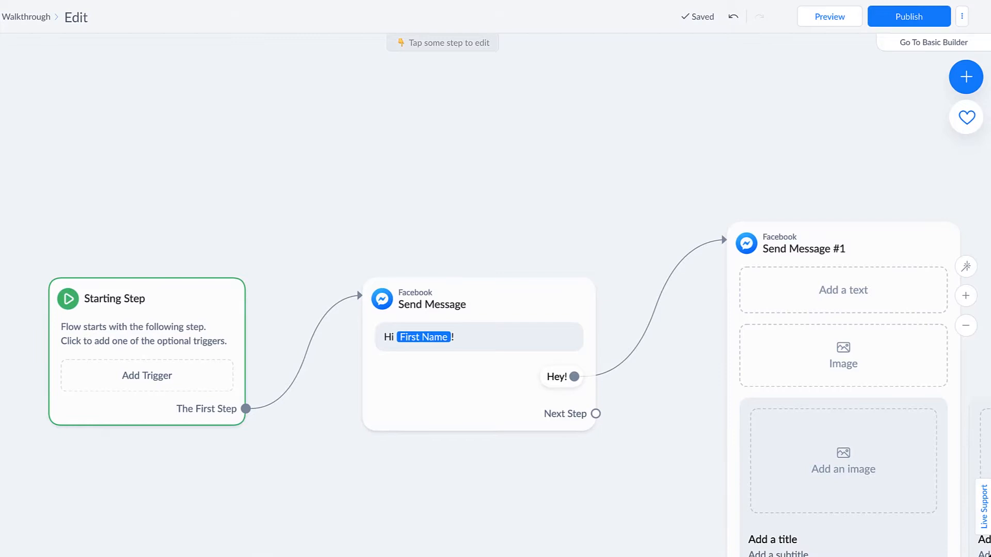
Select the Starting Step node to show its triggers and first Send Message step.
{"action": "left_click", "coordinate": [478, 354]}
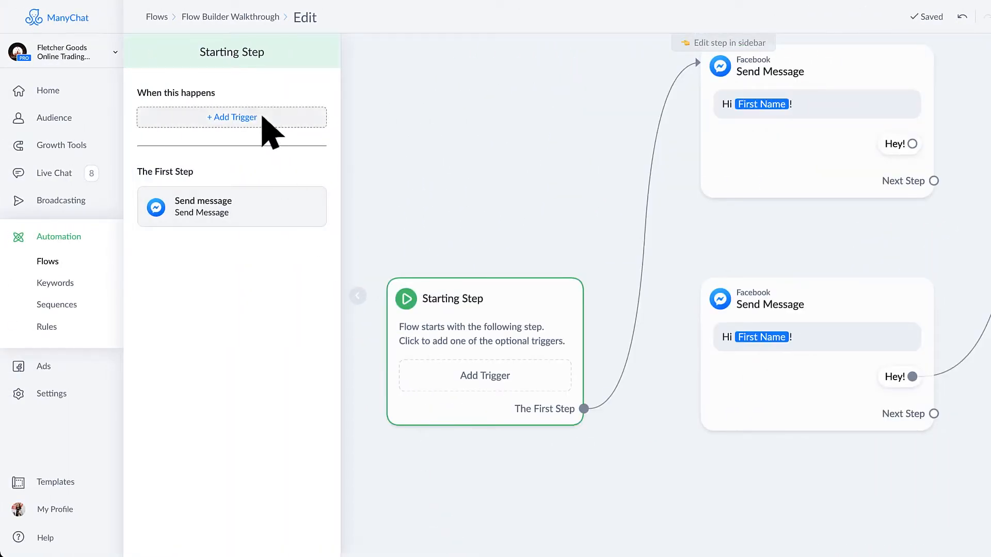
{"action": "left_click", "coordinate": [232, 117]}
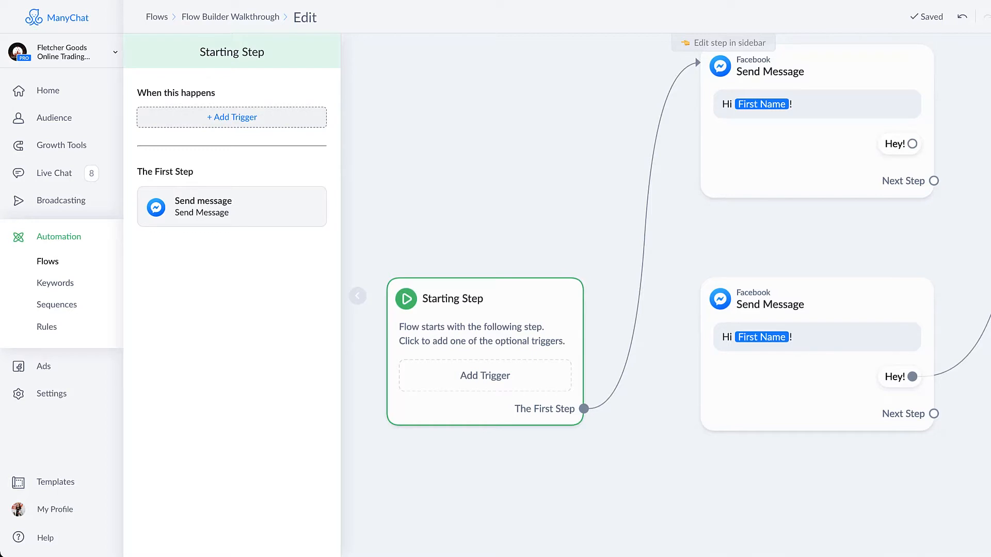
{"action": "left_click", "coordinate": [61, 145]}
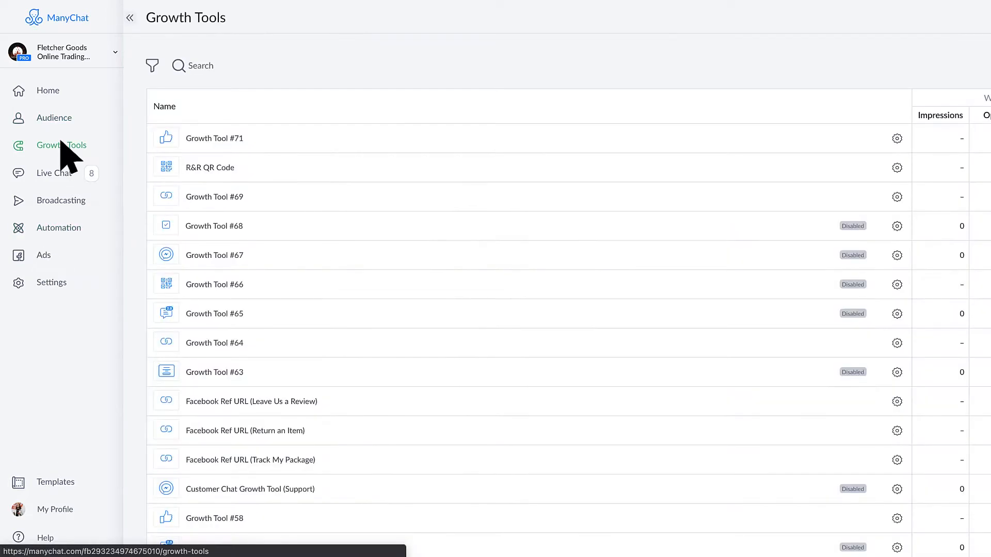
{"action": "left_click", "coordinate": [59, 227]}
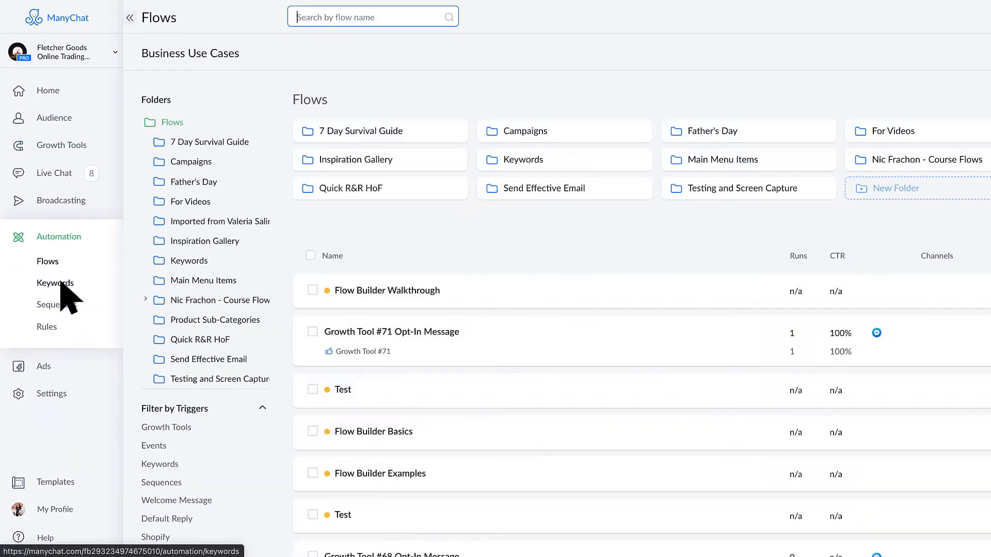
{"action": "left_click", "coordinate": [57, 303]}
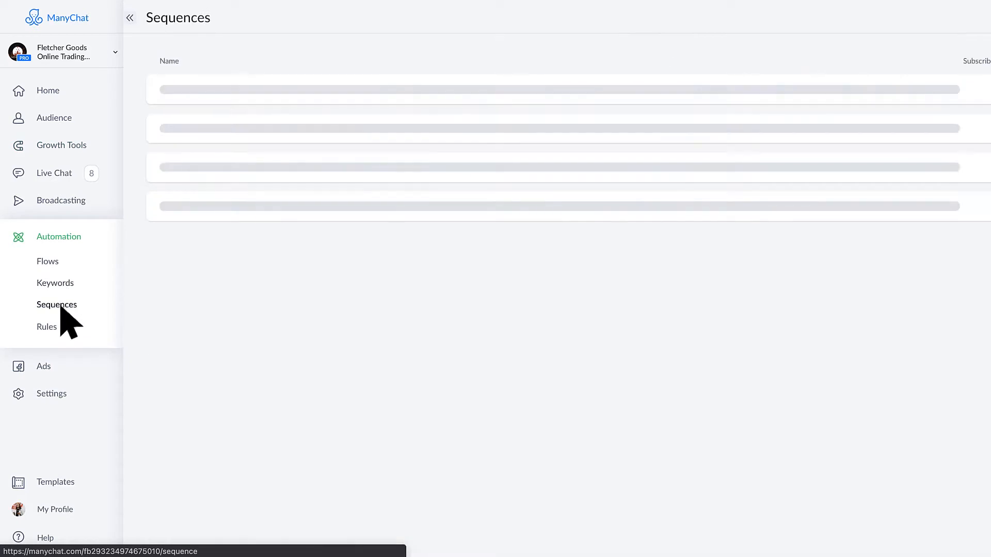
{"action": "left_click", "coordinate": [47, 327]}
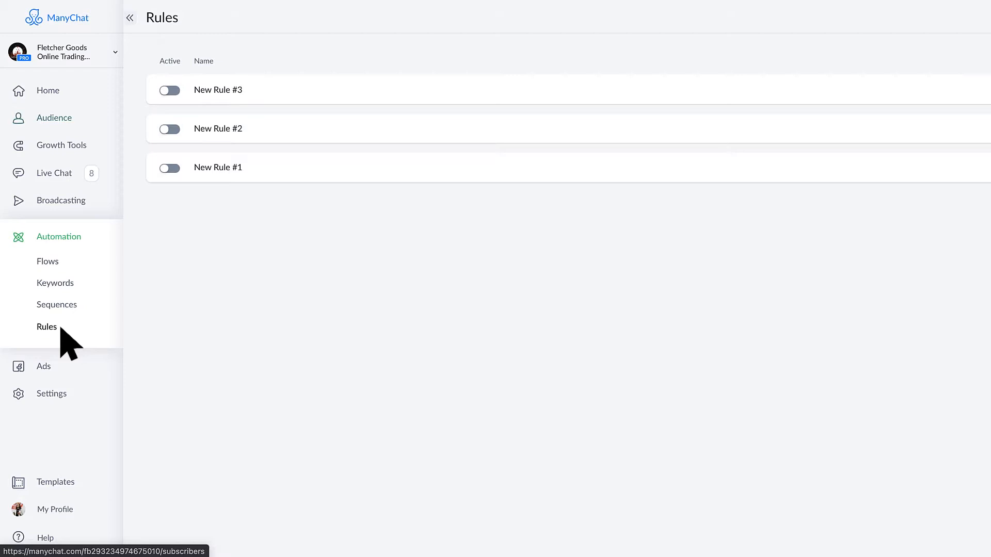
{"action": "left_click", "coordinate": [57, 303]}
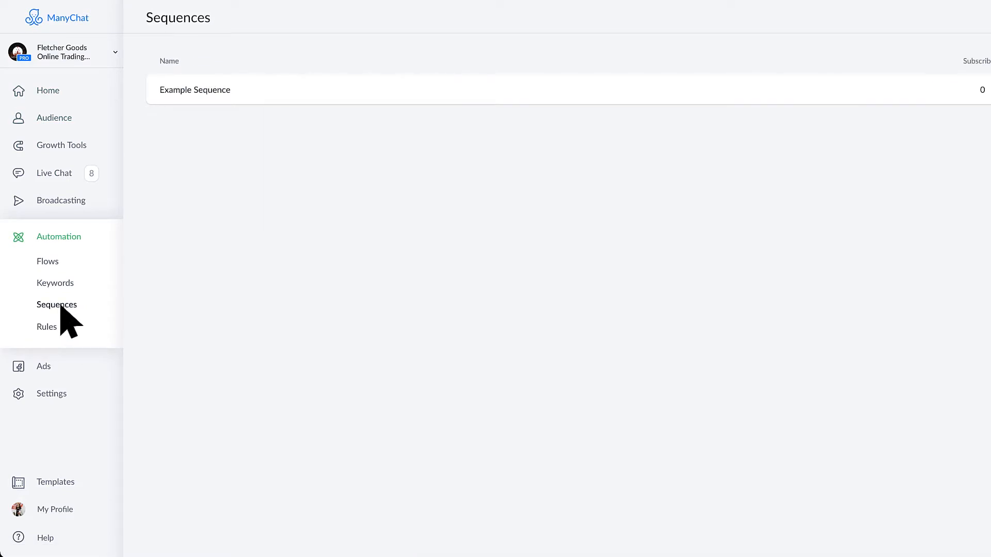
{"action": "left_click", "coordinate": [54, 283]}
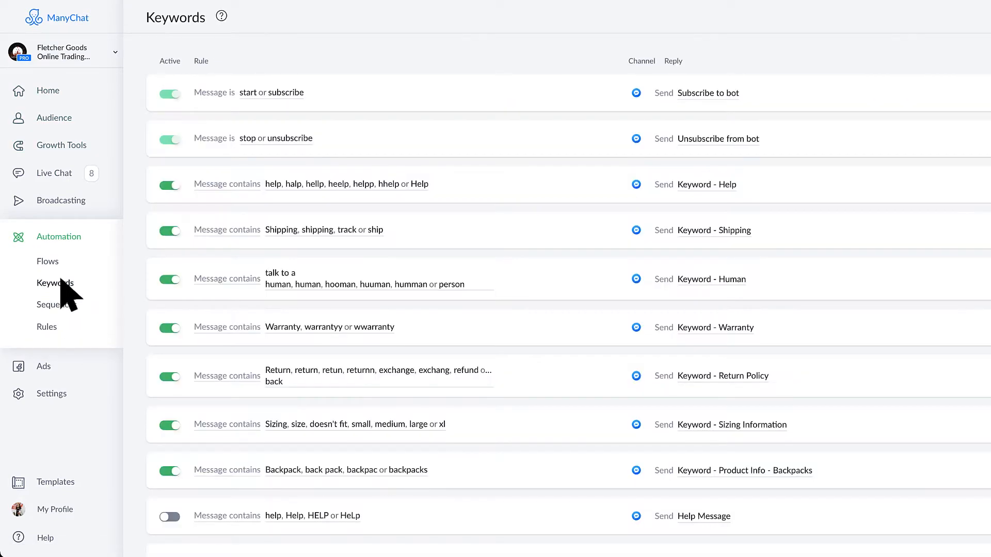
{"action": "left_click", "coordinate": [61, 144]}
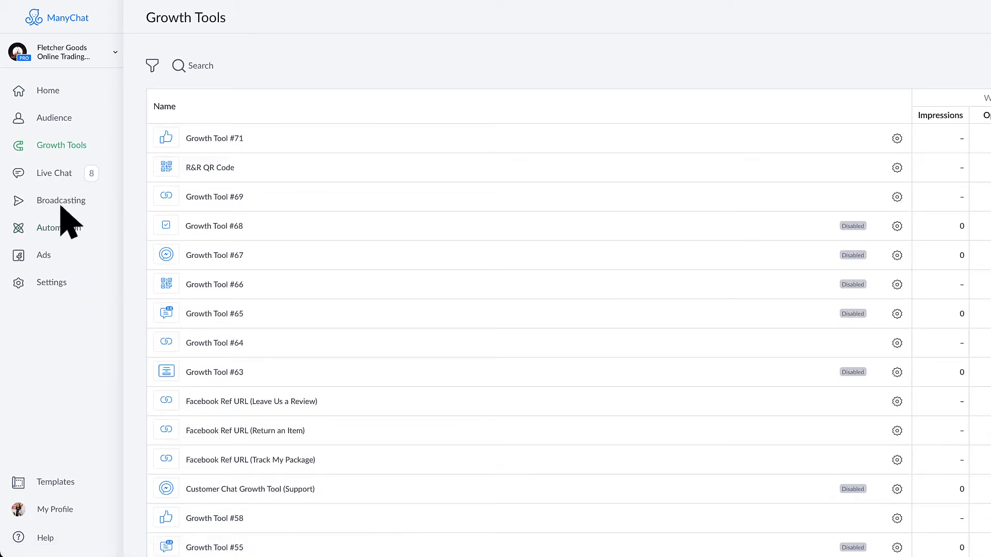
{"action": "left_click", "coordinate": [61, 236]}
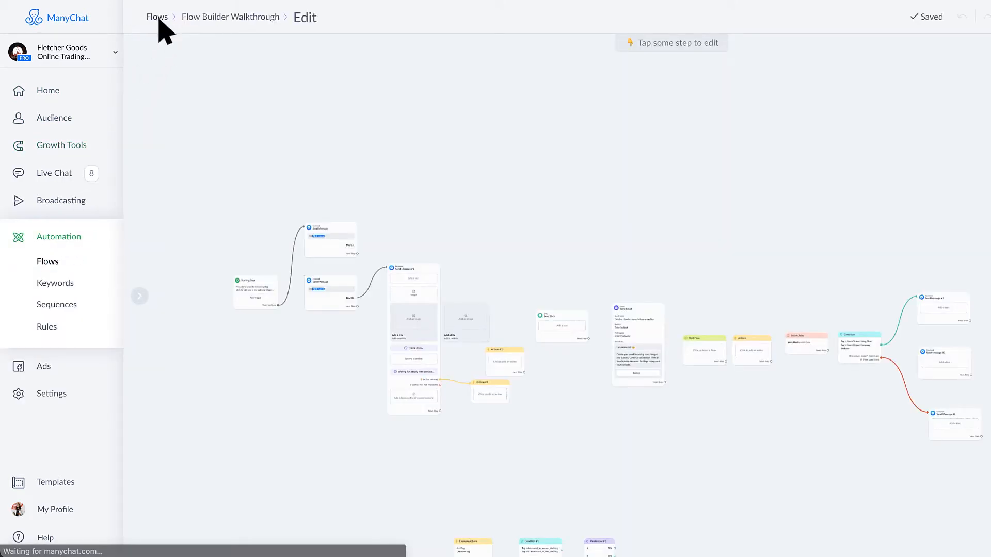
Create an empty flow named 'Starting Step Example'.
{"action": "left_click", "coordinate": [930, 16]}
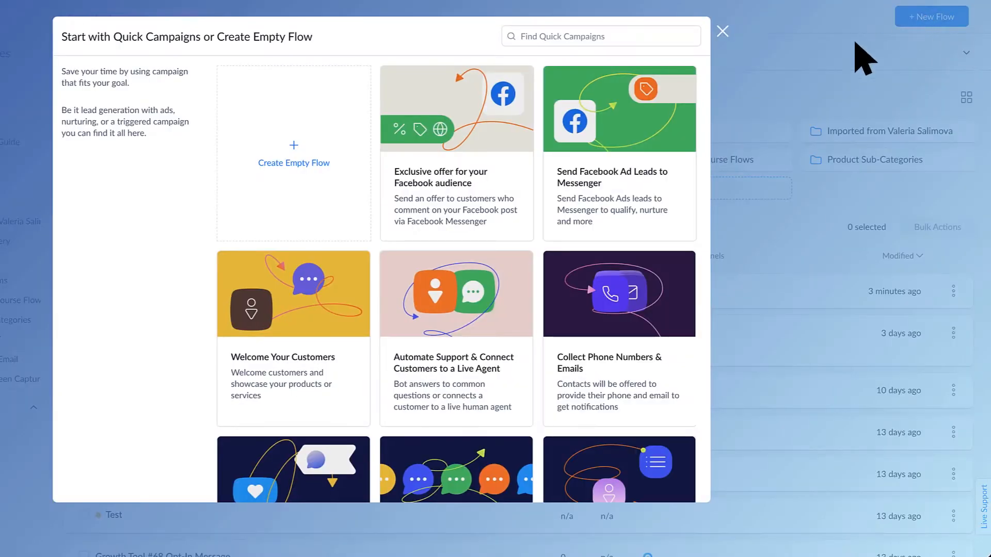
{"action": "left_click", "coordinate": [293, 152]}
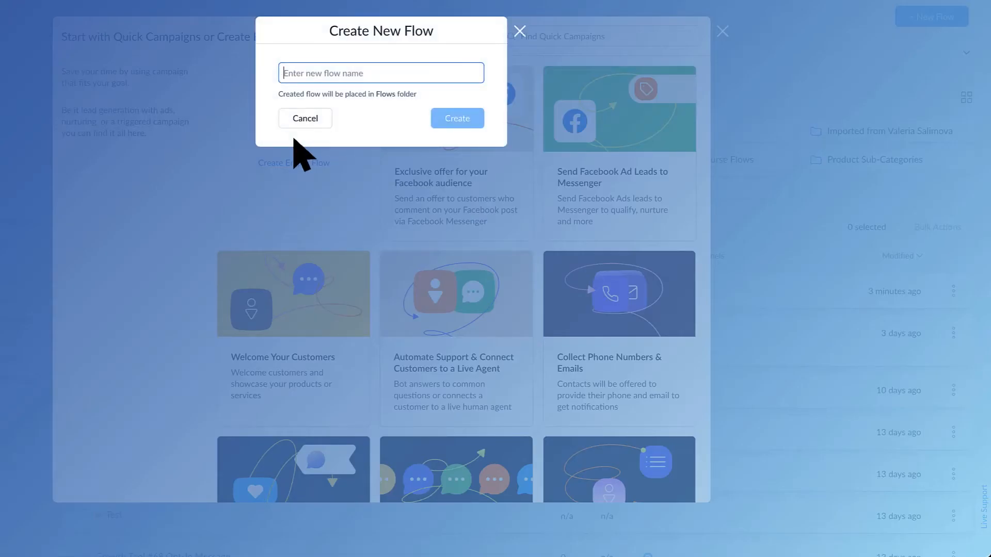
{"action": "type", "text": "Starting Step E"}
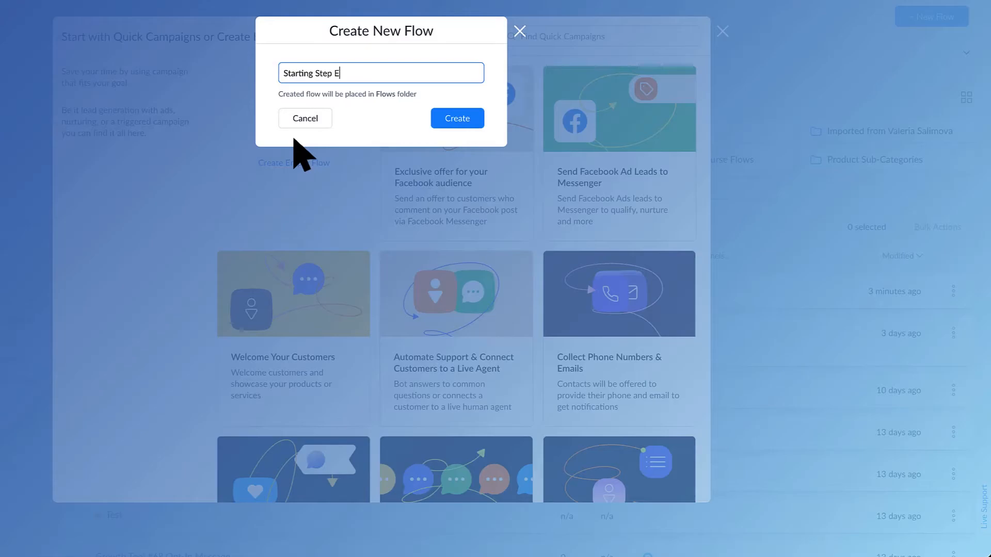
{"action": "left_click", "coordinate": [456, 118]}
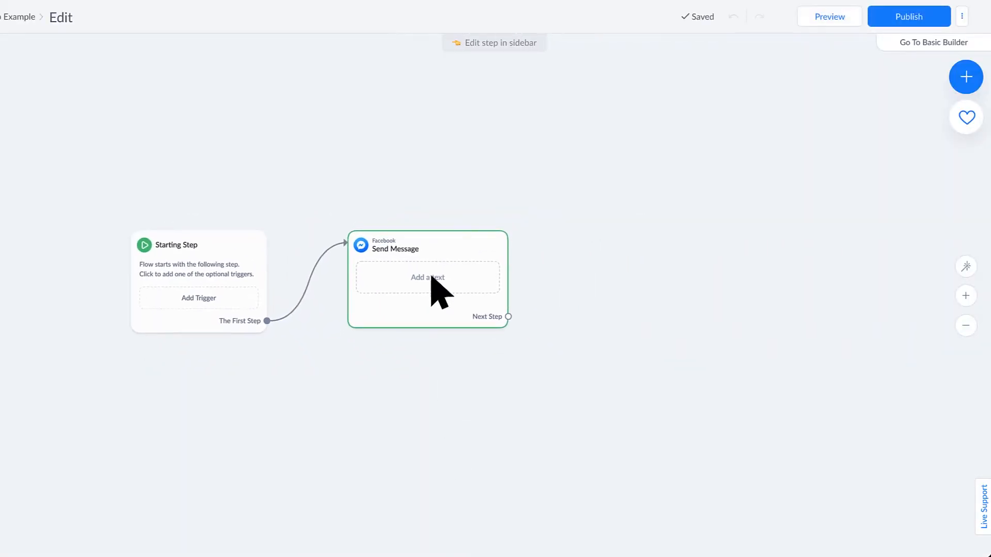
Make the first Send Message step say 'Hi!' and publish the flow.
{"action": "left_click", "coordinate": [427, 277]}
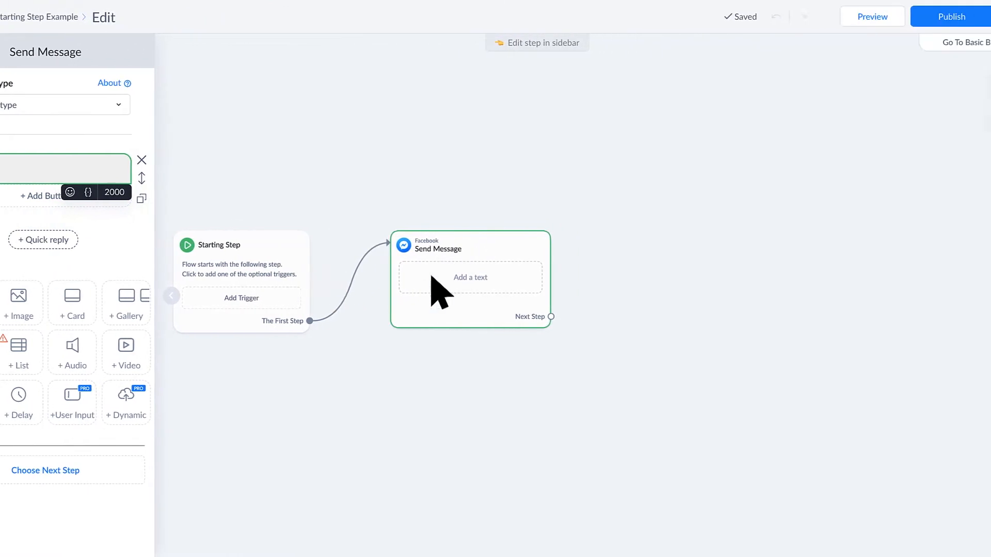
{"action": "left_click", "coordinate": [950, 16]}
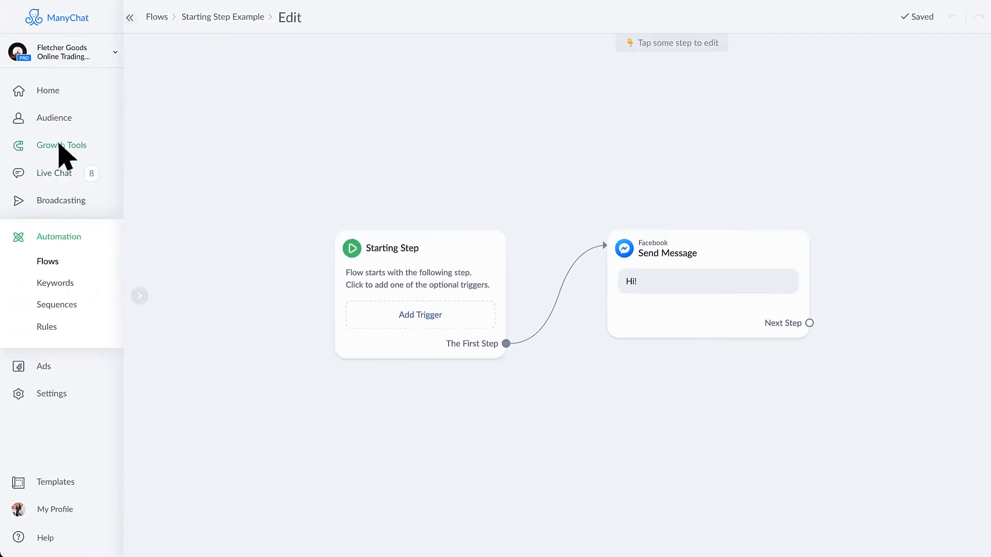
Create a Facebook Ref URL growth tool 'Ref Url Example' with Starting Step Example as its opt-in flow.
{"action": "left_click", "coordinate": [61, 144]}
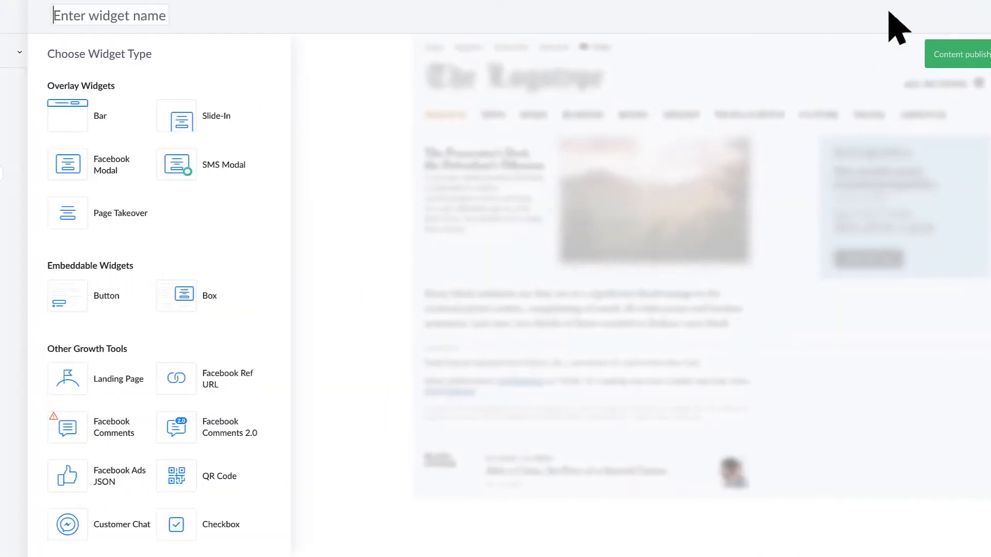
{"action": "type", "text": "Ref Url Example"}
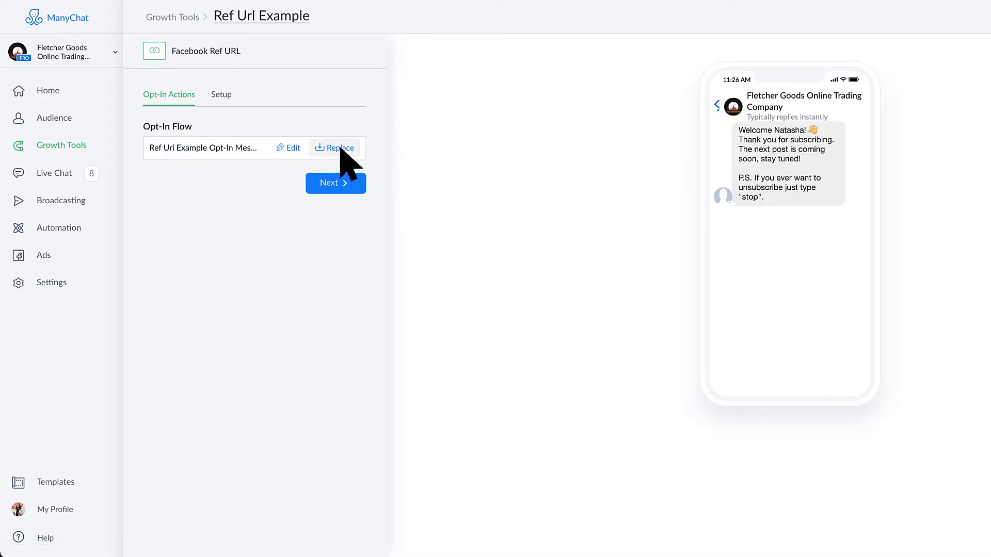
{"action": "left_click", "coordinate": [336, 147]}
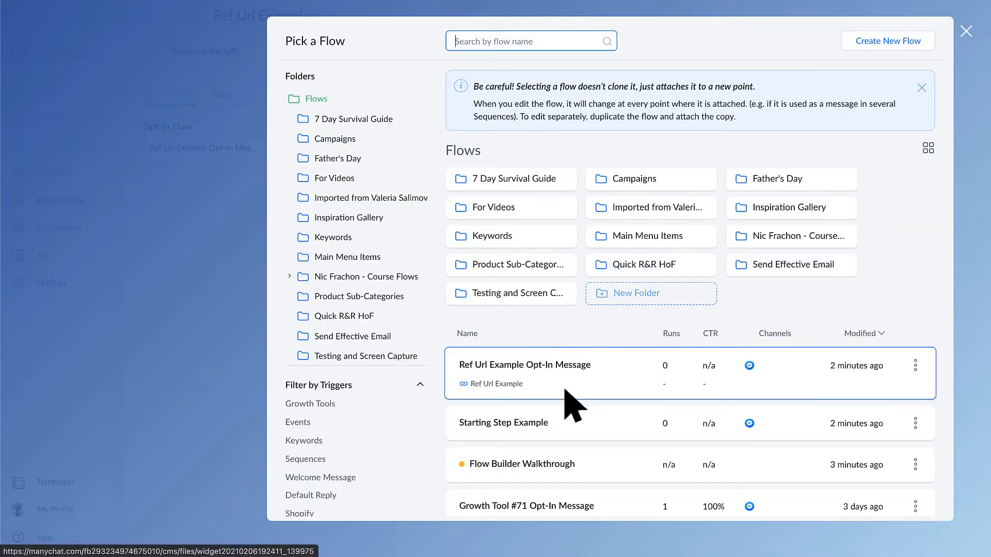
{"action": "left_click", "coordinate": [503, 422]}
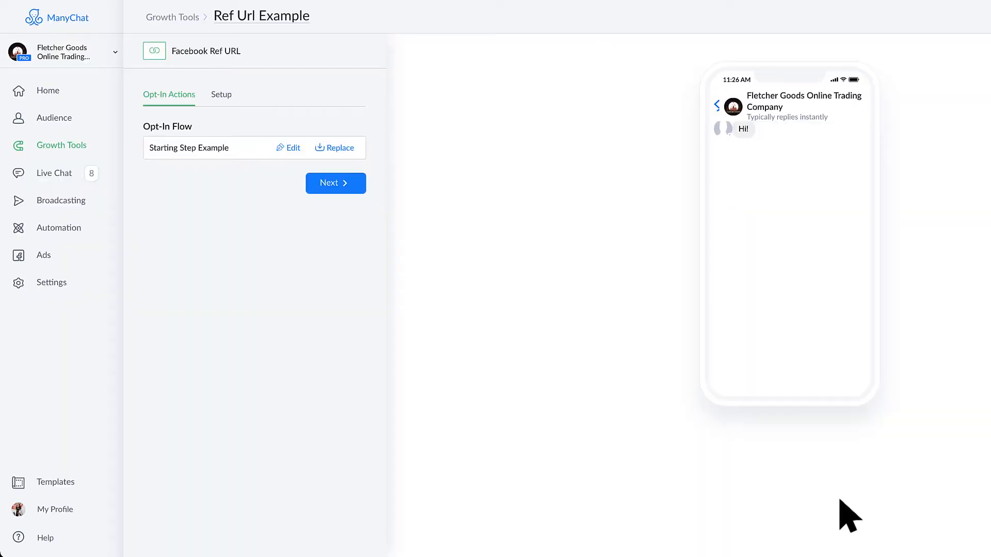
{"action": "mouse_move", "coordinate": [199, 161]}
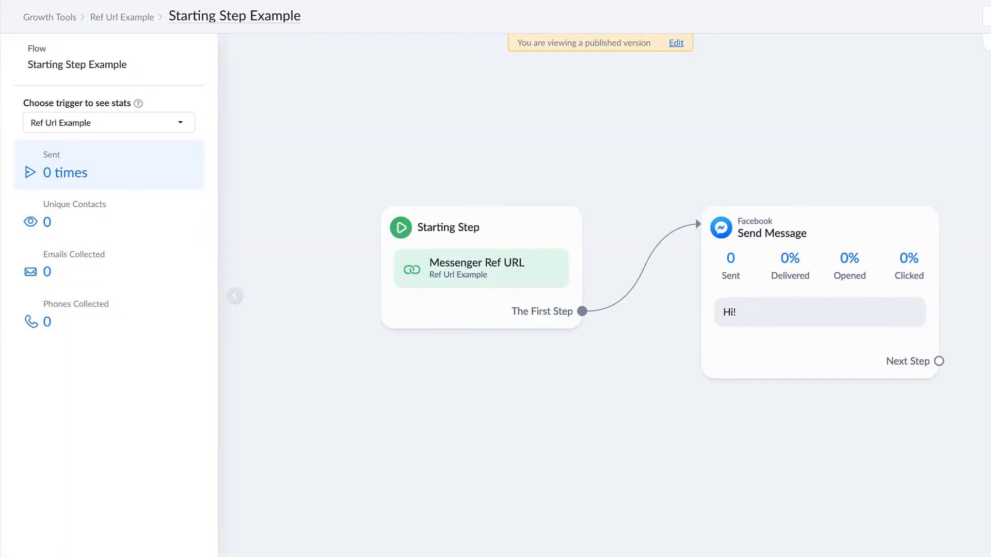
View the Ref Url Example Messenger Ref URL trigger on the Starting Step and switch the flow to editing.
{"action": "left_click", "coordinate": [235, 296]}
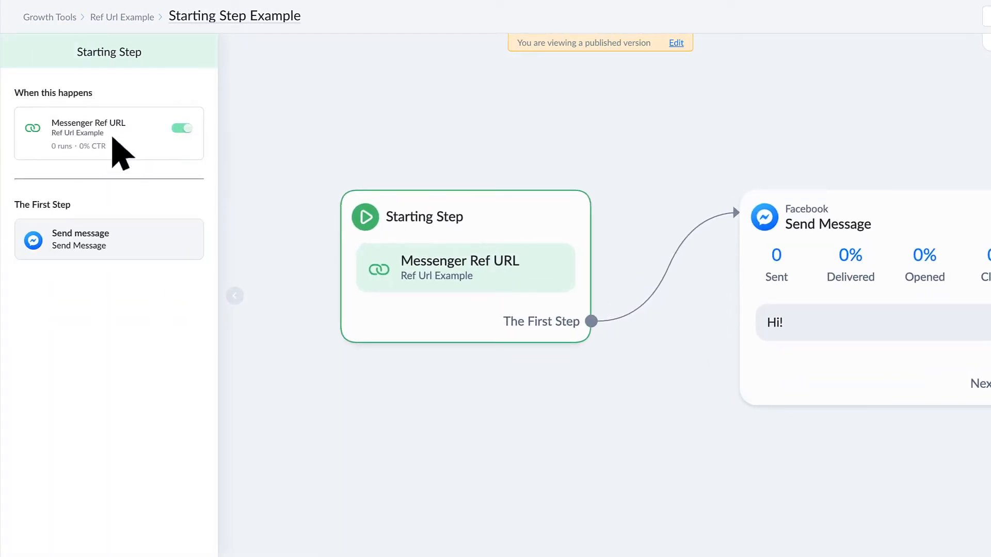
{"action": "mouse_move", "coordinate": [152, 137]}
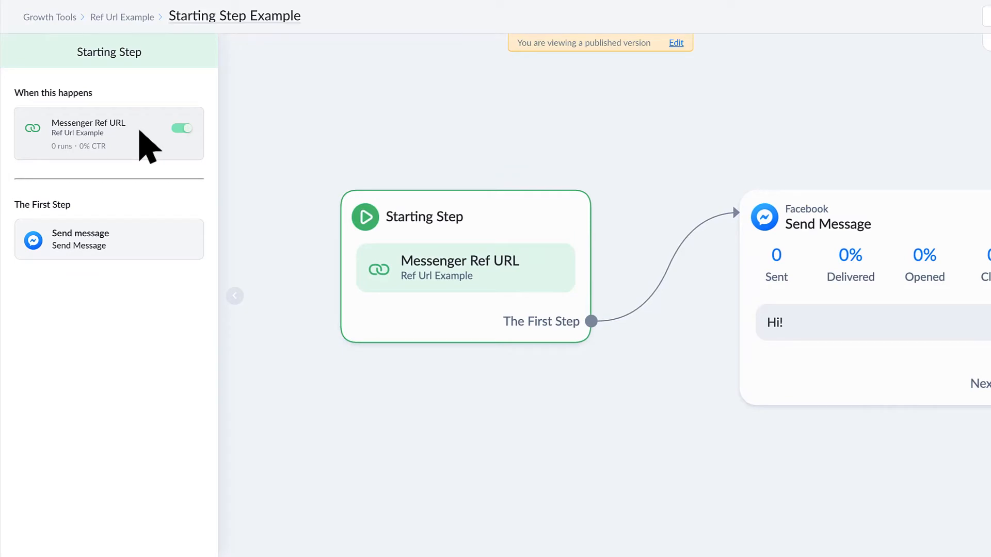
{"action": "left_click", "coordinate": [89, 131]}
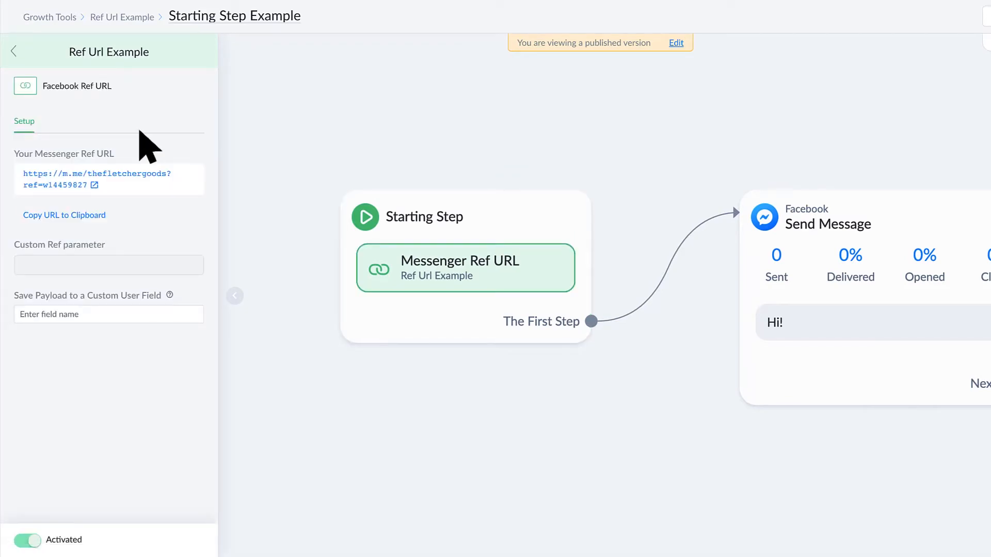
{"action": "left_click", "coordinate": [674, 42]}
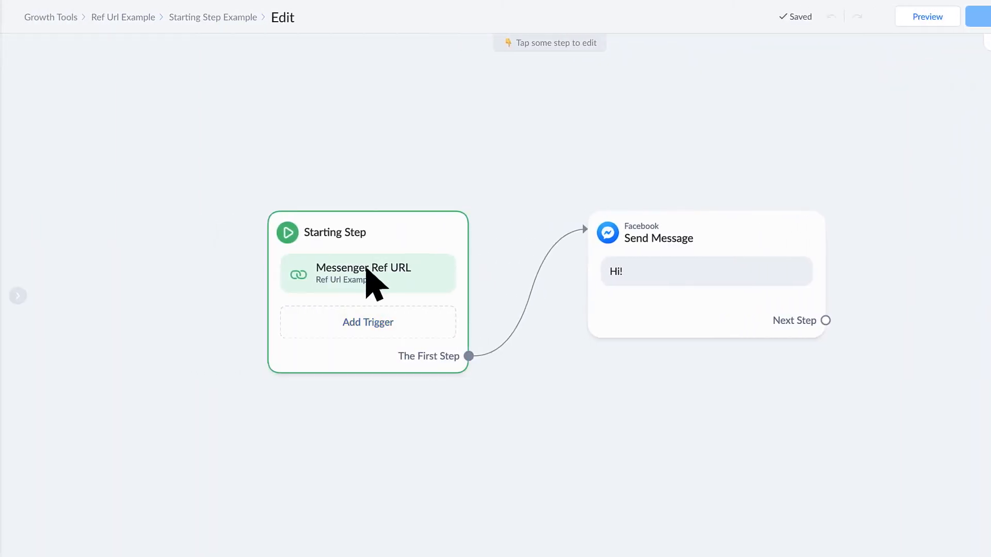
Show the Starting Step's triggers and bring up the trigger type picker.
{"action": "left_click", "coordinate": [368, 273]}
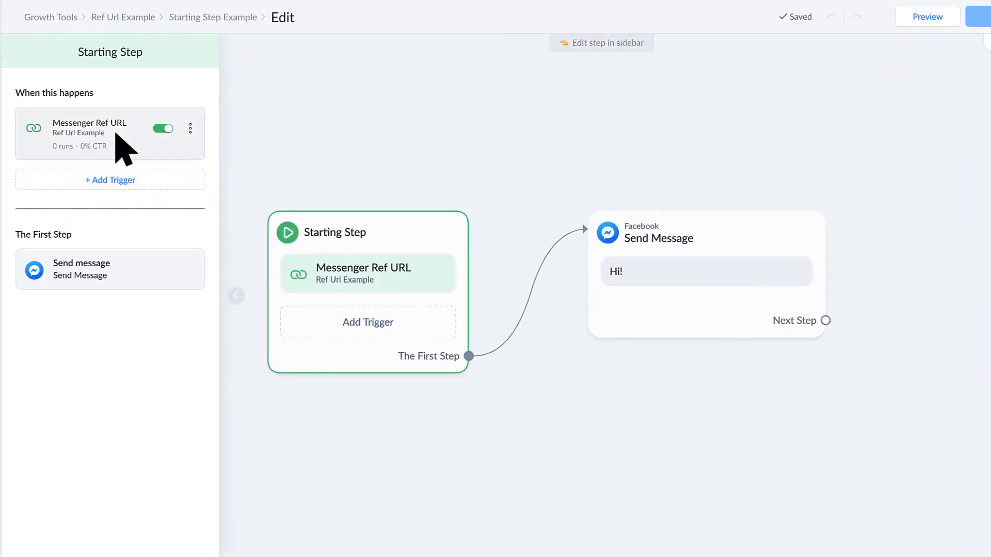
{"action": "left_click", "coordinate": [90, 133]}
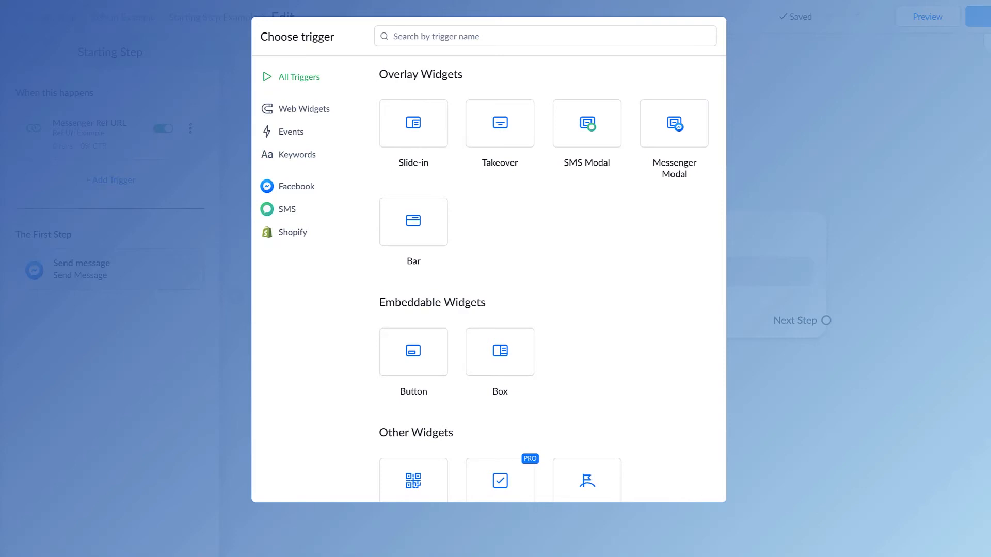
{"action": "scroll", "scroll_direction": "down", "scroll_amount": 3}
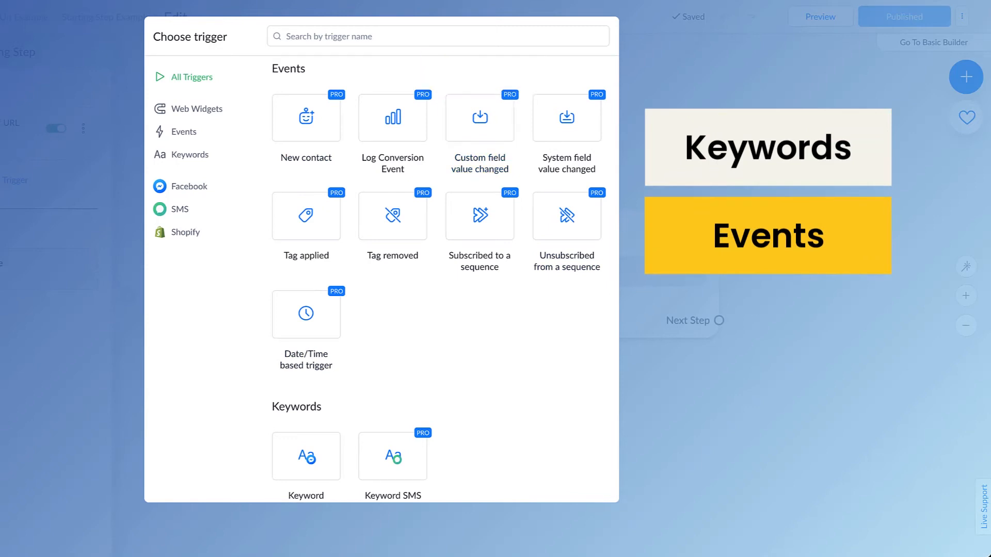
{"action": "mouse_move", "coordinate": [479, 215]}
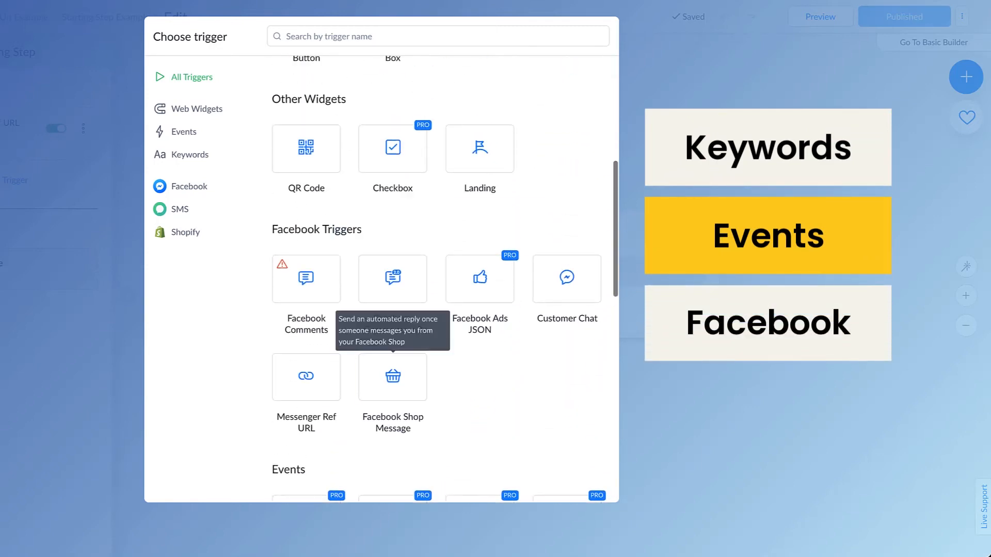
{"action": "mouse_move", "coordinate": [392, 277]}
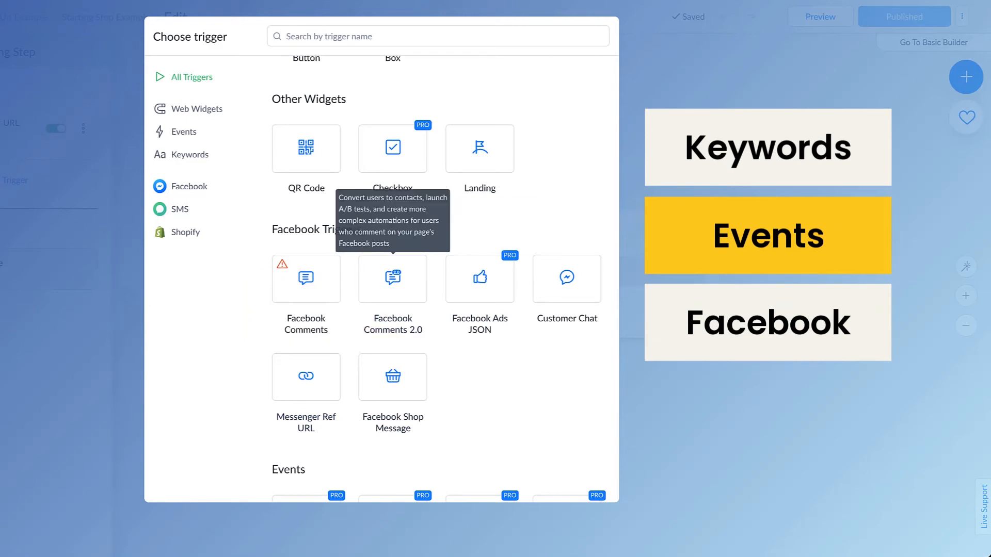
{"action": "scroll", "scroll_direction": "up", "scroll_amount": 3}
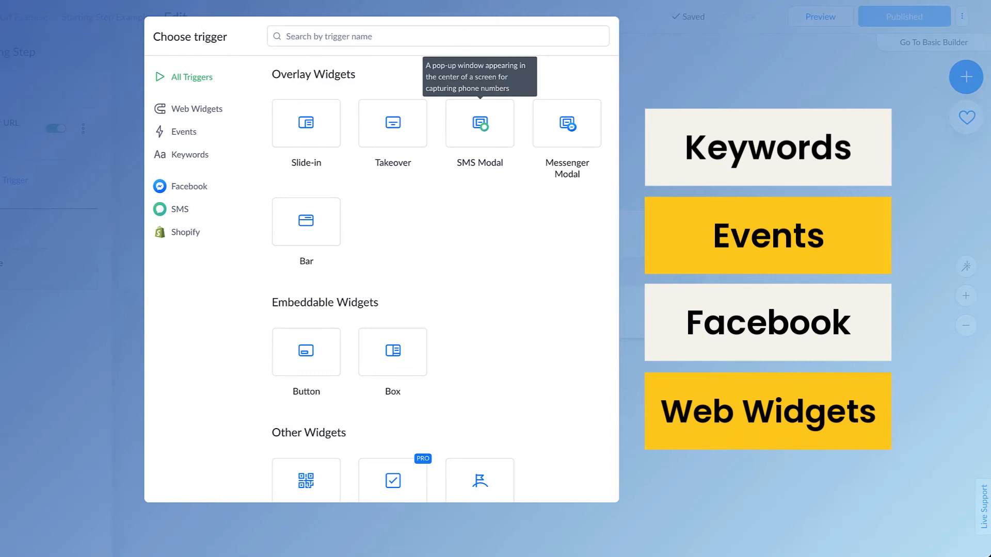
{"action": "scroll", "scroll_direction": "down", "scroll_amount": 3}
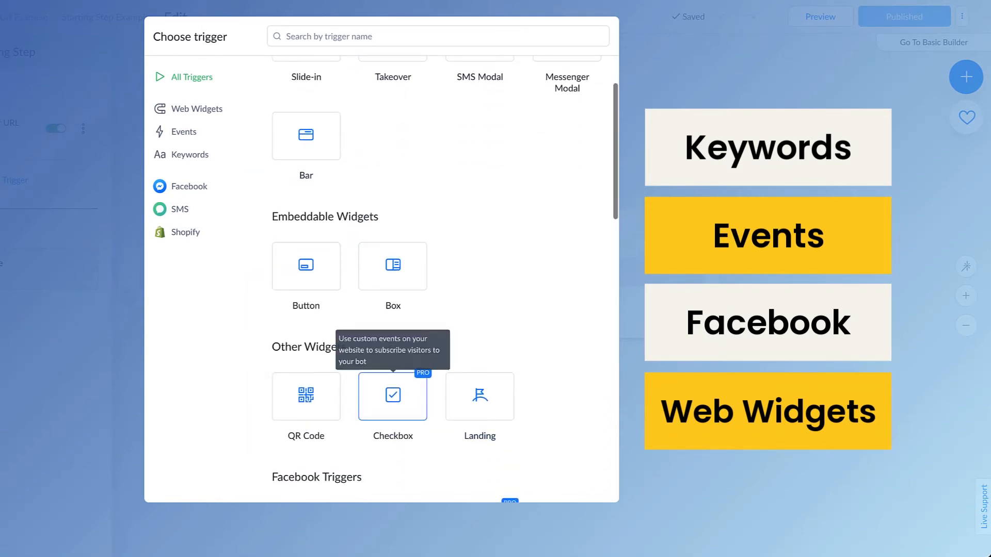
{"action": "scroll", "scroll_direction": "up", "scroll_amount": 3}
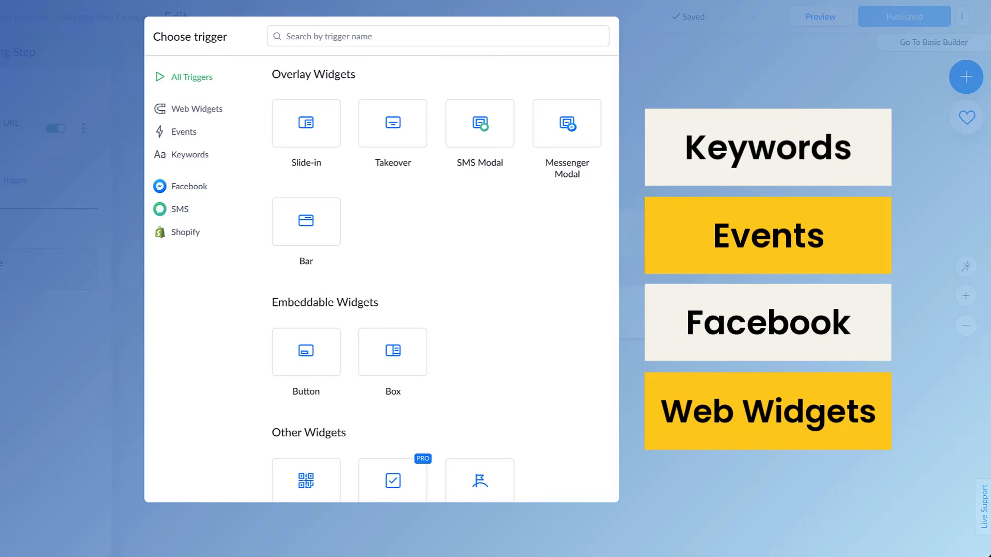
{"action": "left_click", "coordinate": [196, 108]}
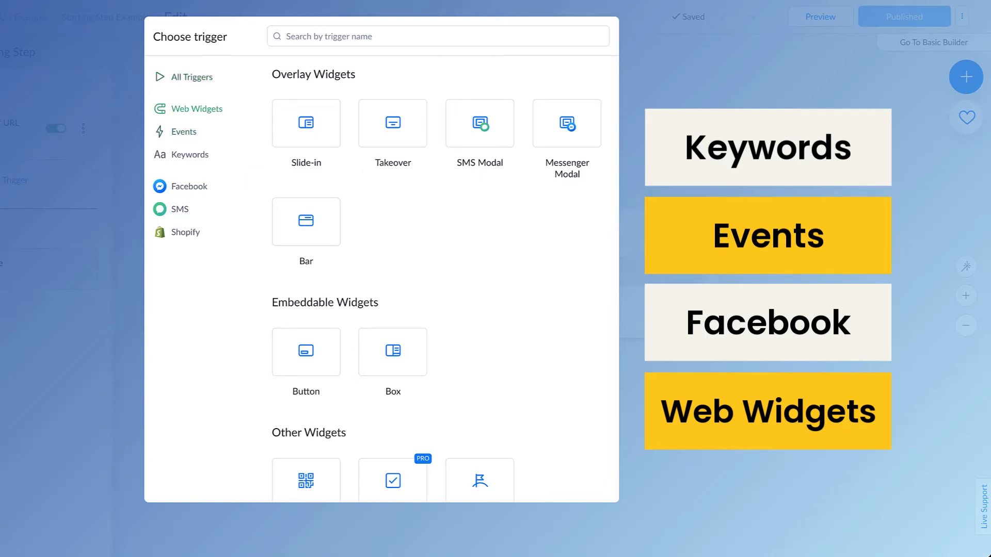
{"action": "left_click", "coordinate": [190, 154]}
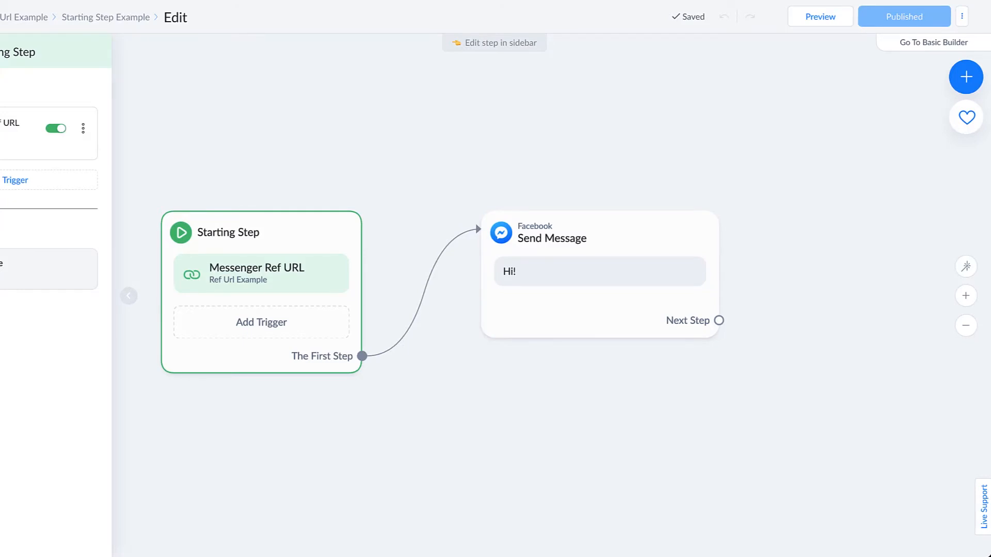
Browse Automation's Flows, Keywords and Sequences pages, ending on the Rules list.
{"action": "left_click", "coordinate": [128, 296]}
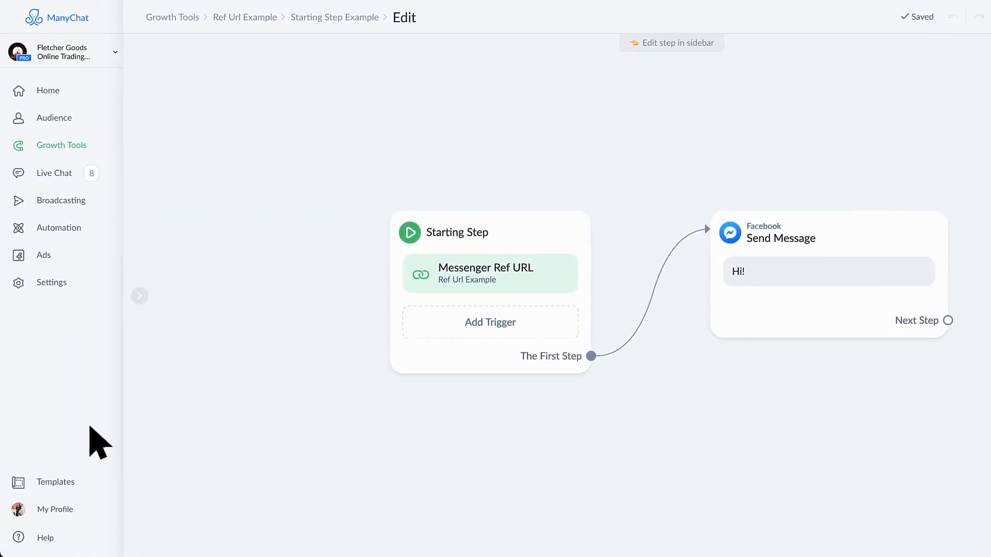
{"action": "left_click", "coordinate": [59, 227]}
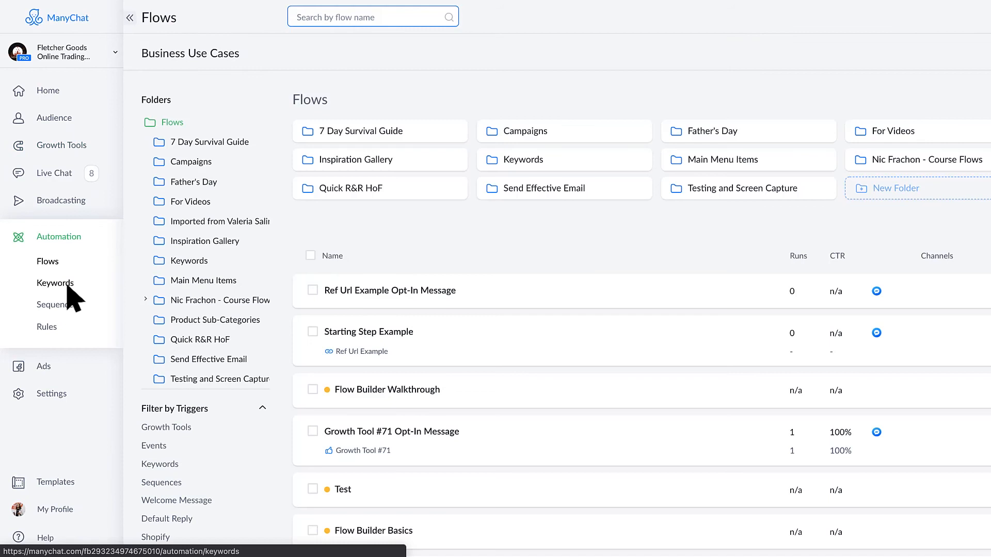
{"action": "left_click", "coordinate": [56, 283]}
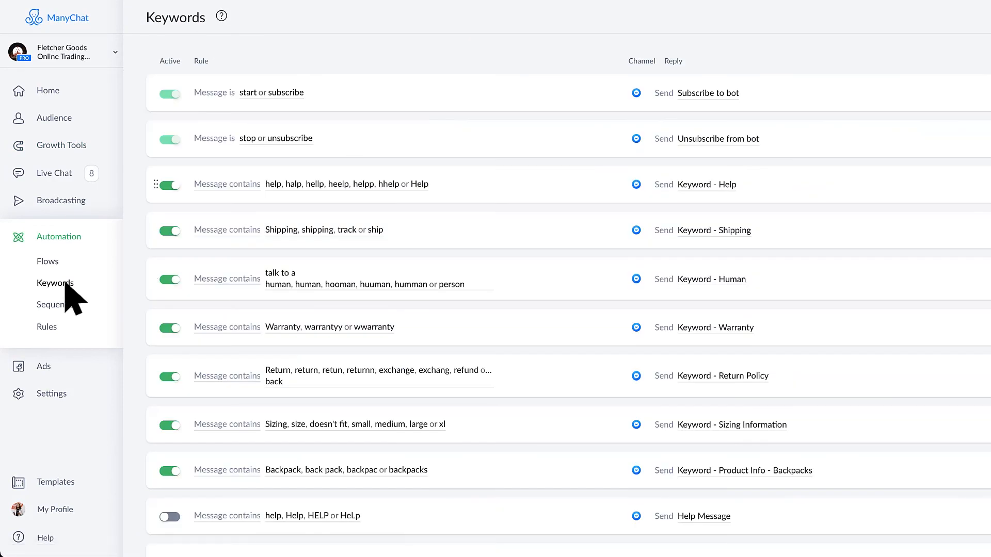
{"action": "left_click", "coordinate": [57, 305]}
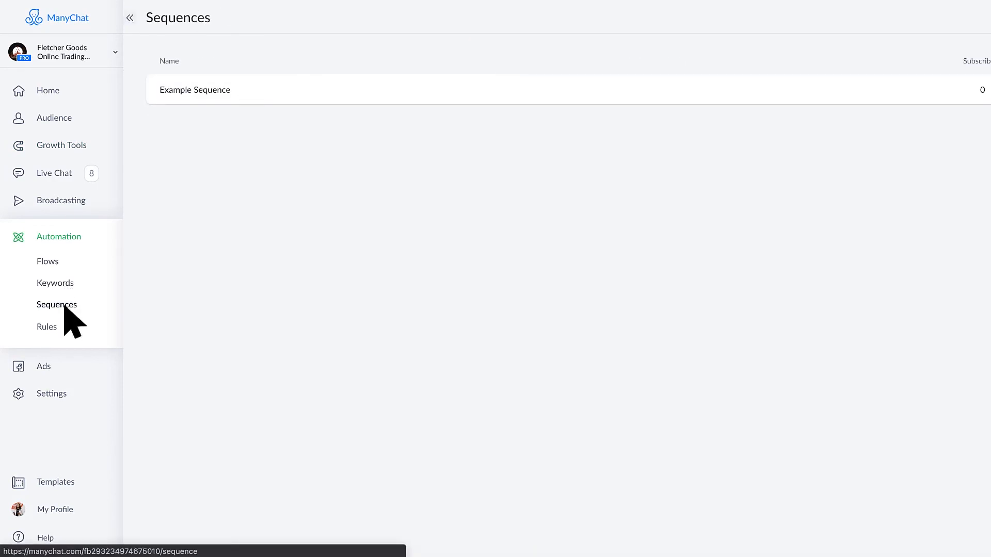
{"action": "left_click", "coordinate": [195, 90]}
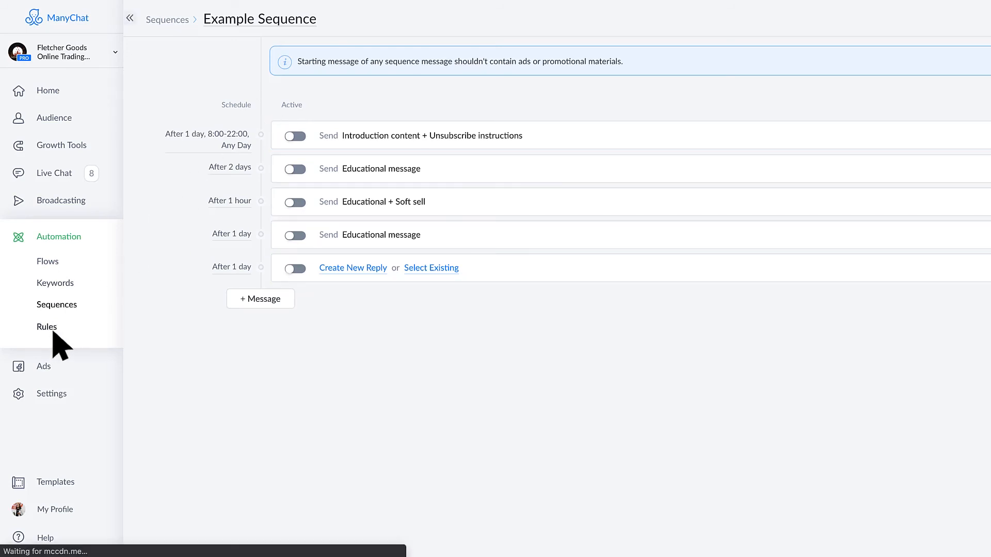
{"action": "left_click", "coordinate": [47, 327]}
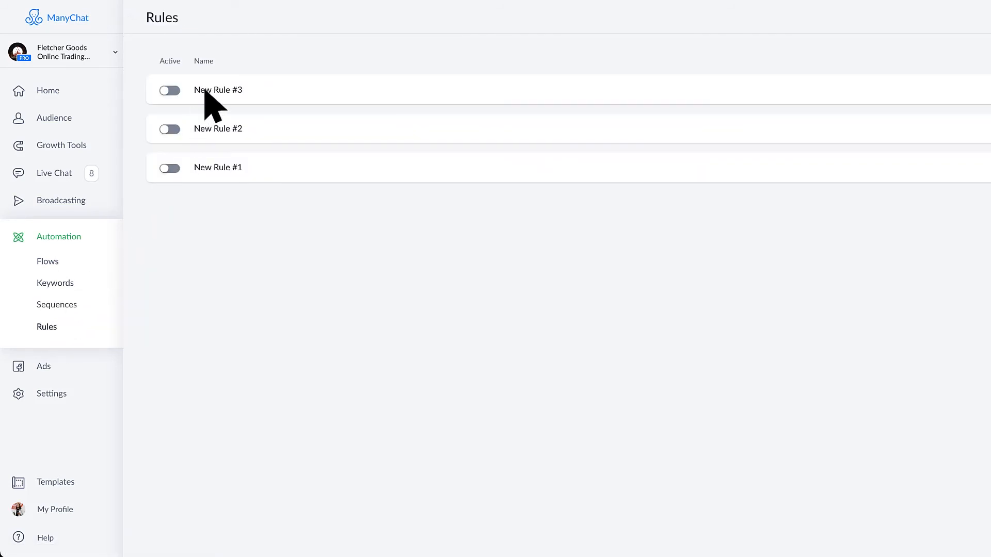
Give New Rule #3 a Start a Flow action pointing to Starting Step Example.
{"action": "left_click", "coordinate": [218, 90]}
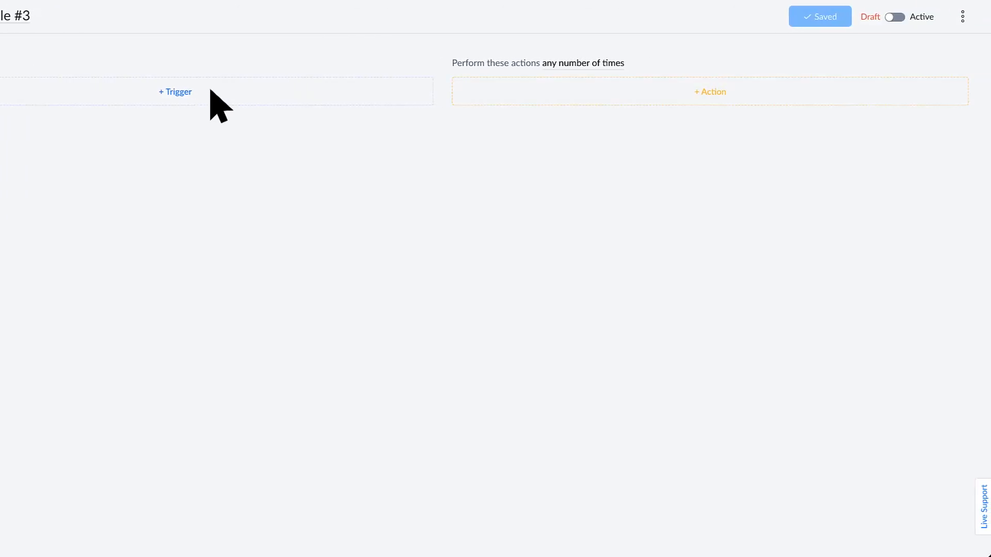
{"action": "left_click", "coordinate": [709, 91]}
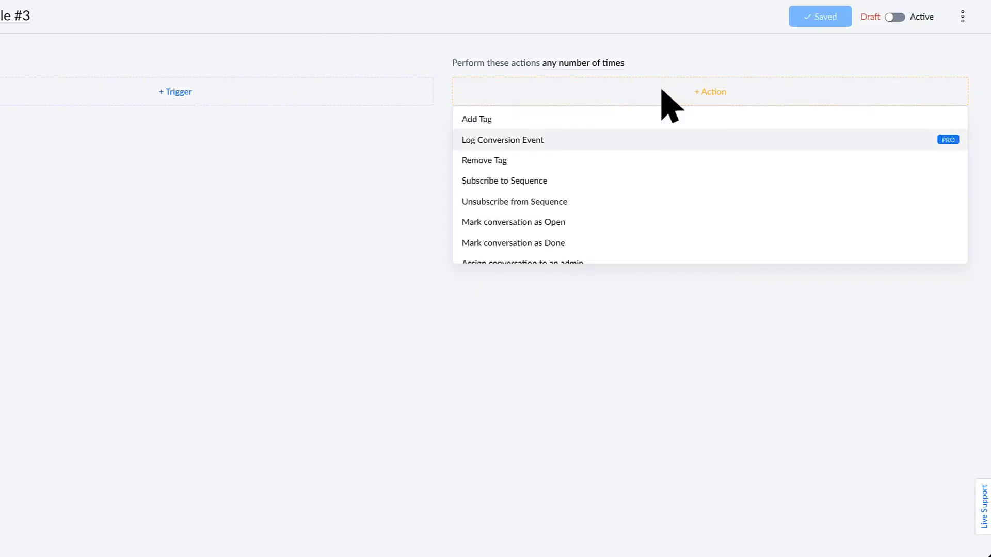
{"action": "scroll", "scroll_direction": "down", "scroll_amount": 3}
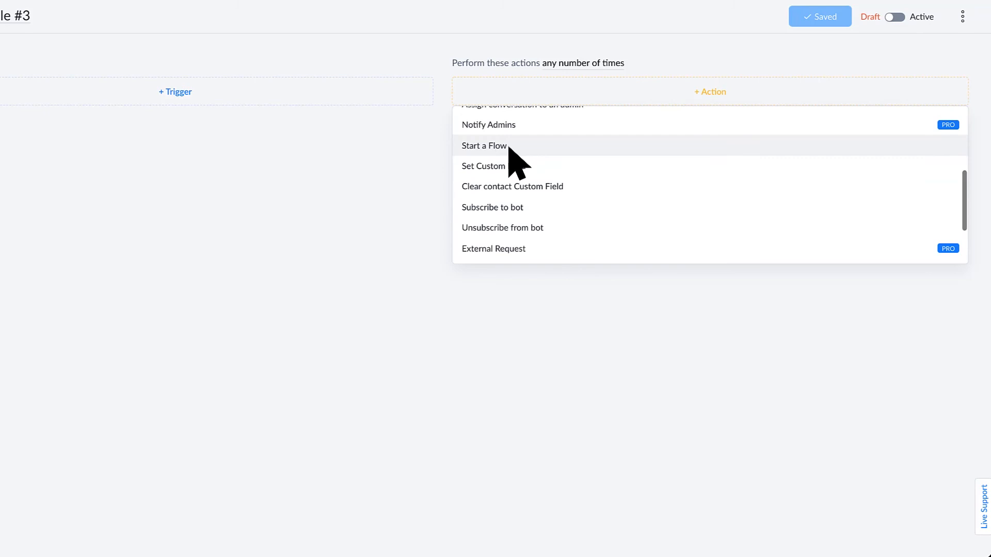
{"action": "left_click", "coordinate": [484, 145]}
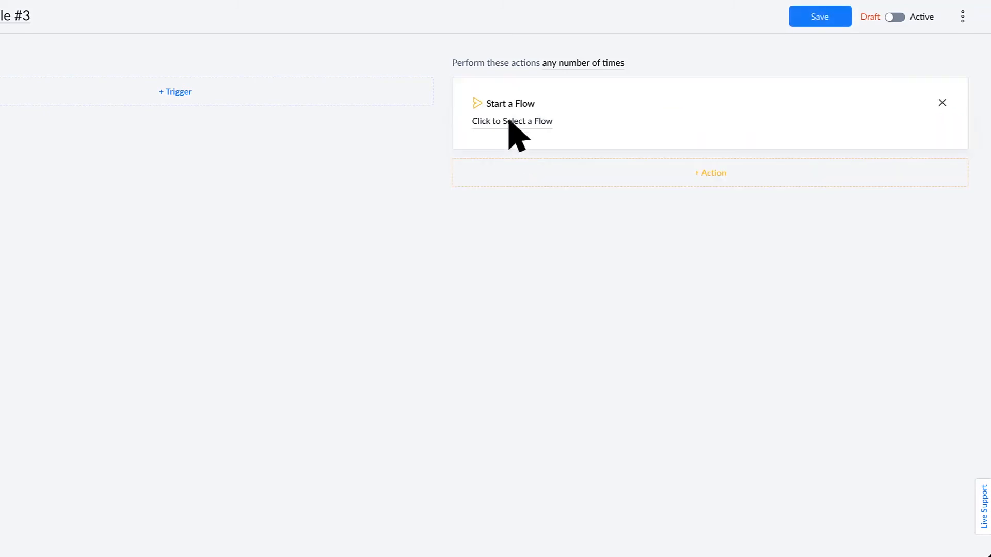
{"action": "left_click", "coordinate": [512, 121]}
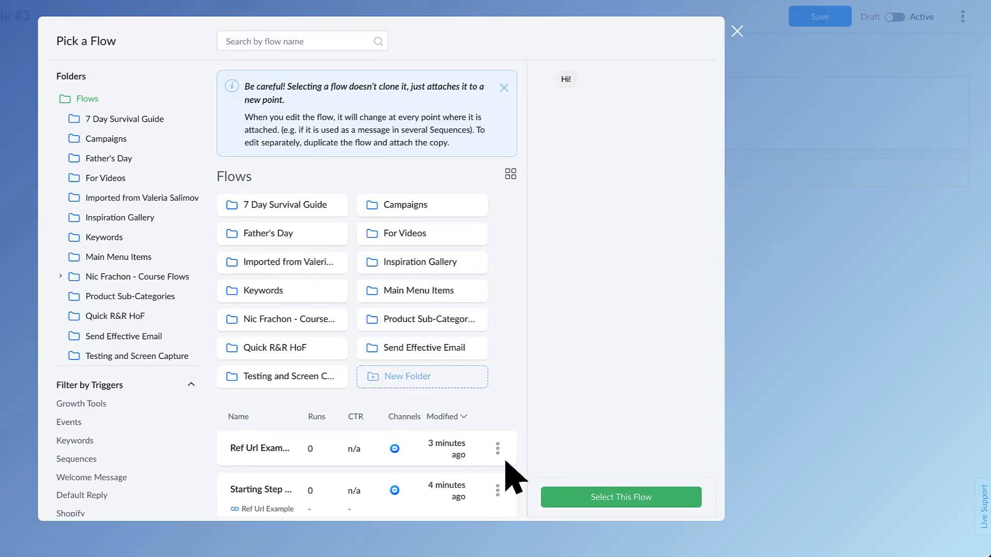
{"action": "left_click", "coordinate": [620, 496]}
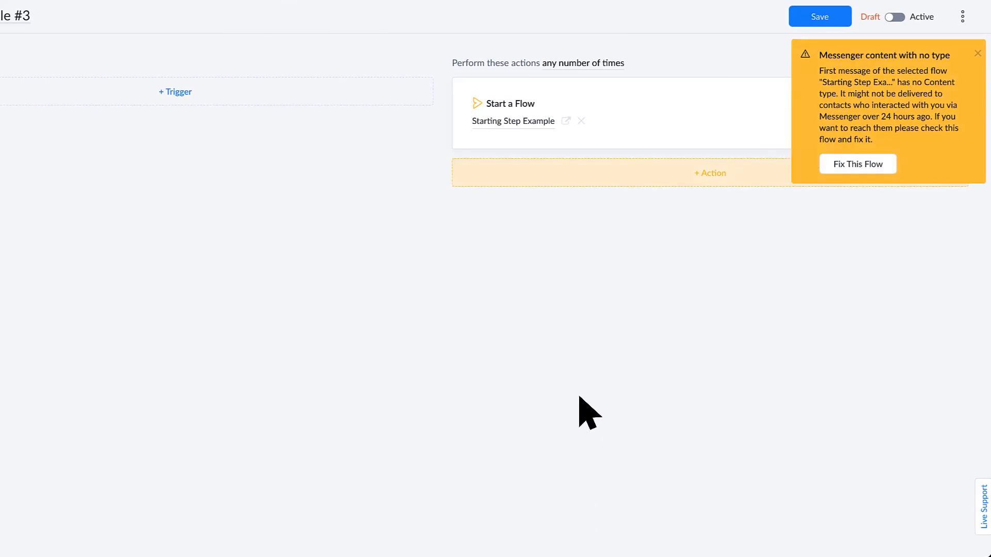
{"action": "mouse_move", "coordinate": [819, 17]}
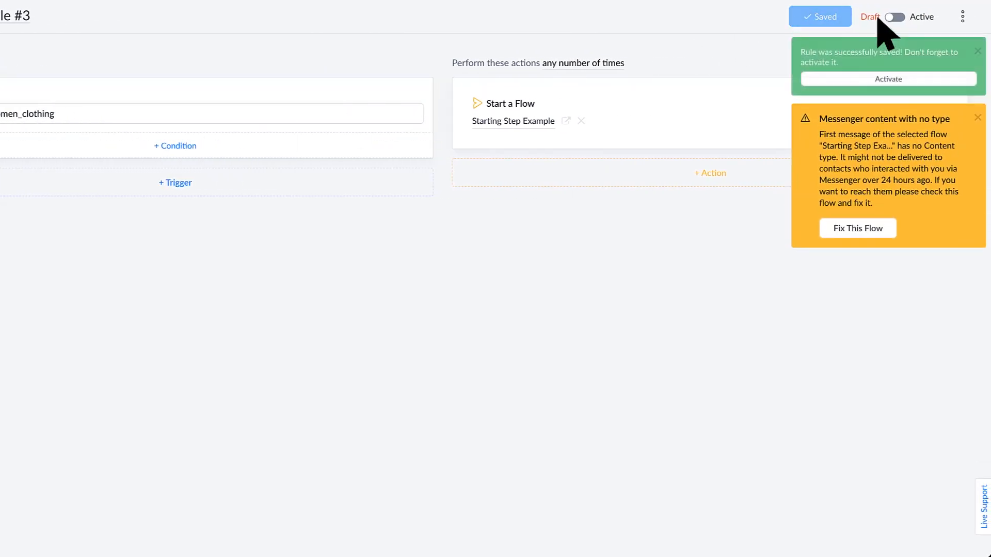
Activate New Rule #3 and jump to the attached Starting Step Example flow.
{"action": "left_click", "coordinate": [893, 16]}
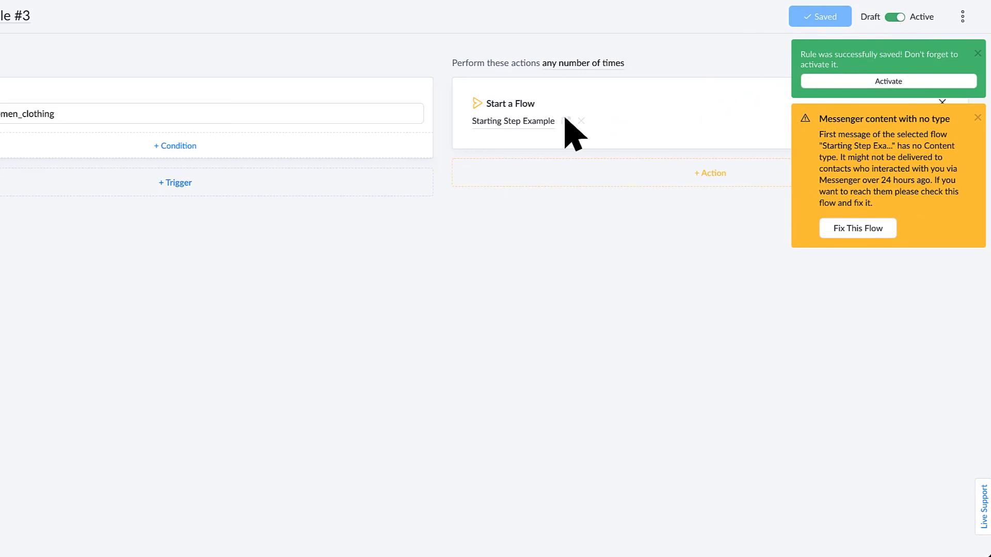
{"action": "left_click", "coordinate": [512, 120]}
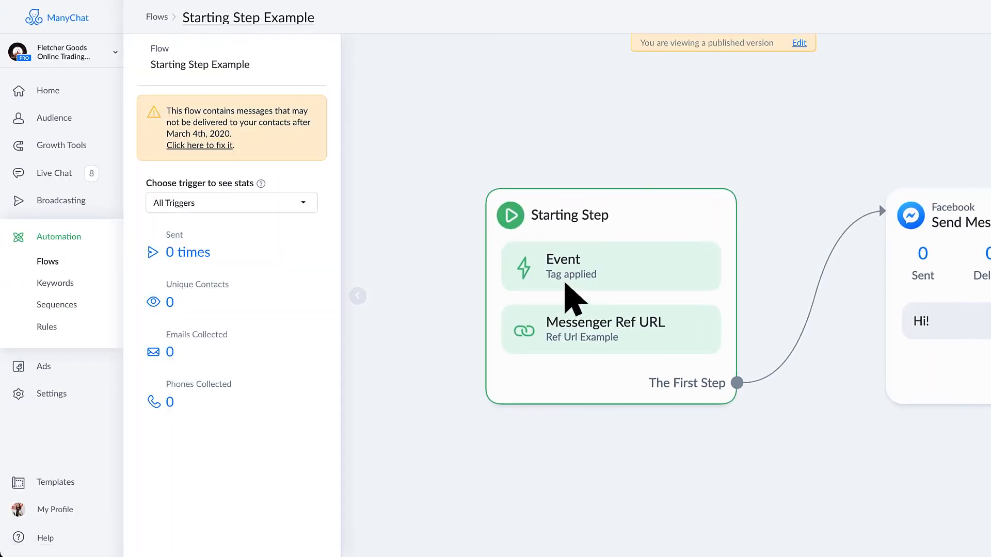
Check the Starting Step lists both Tag applied and Messenger Ref URL triggers, then collapse the sidebar.
{"action": "left_click", "coordinate": [610, 214]}
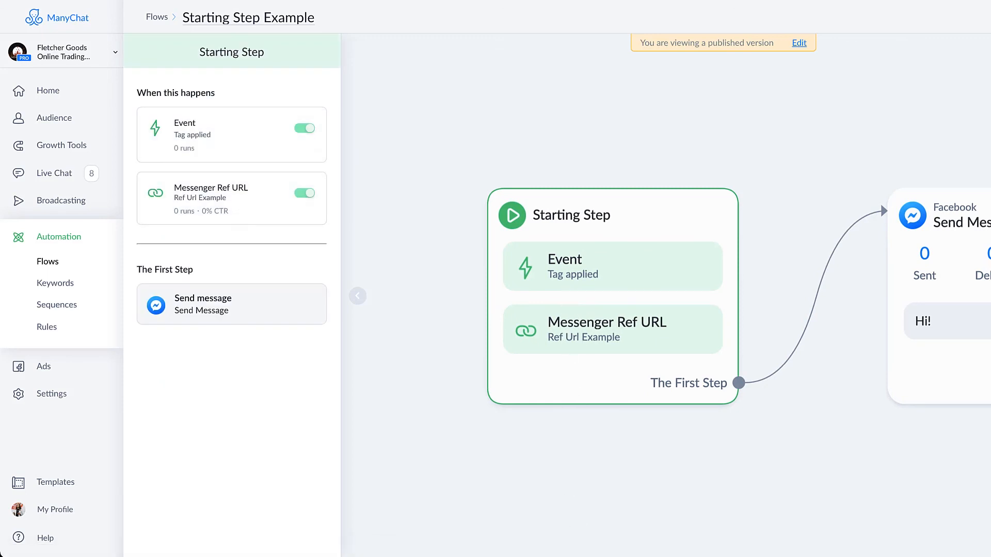
{"action": "left_click", "coordinate": [357, 297]}
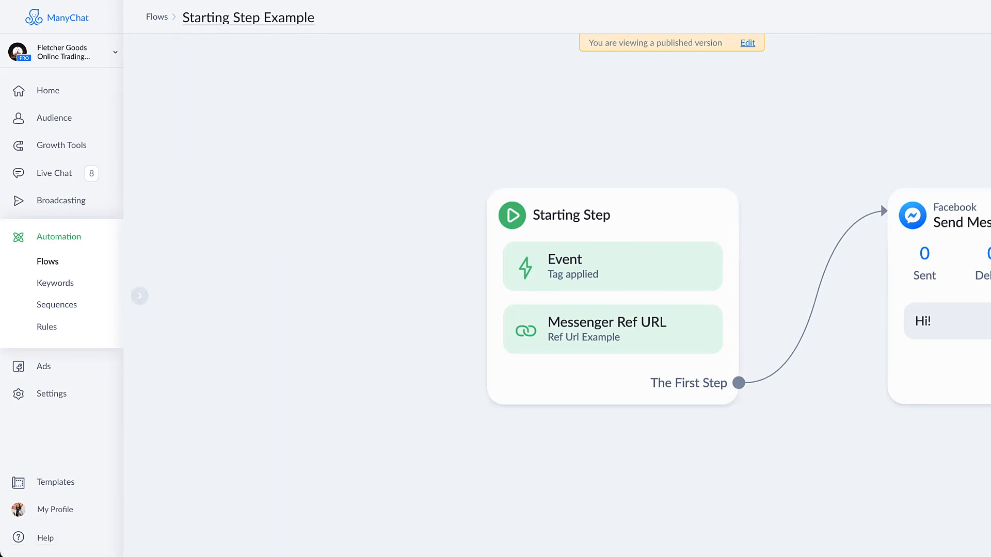